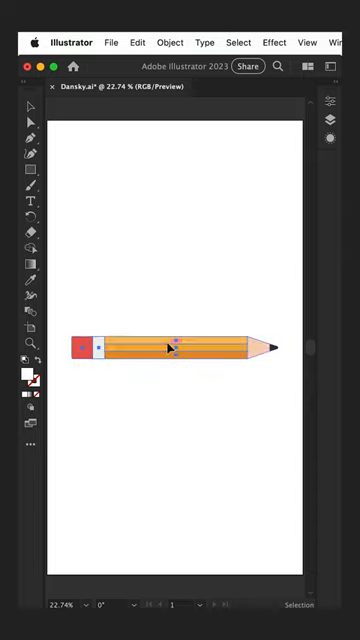
# Step: Create a new Art Brush from the selected pencil graphic, reaching its Art Brush Options
pyautogui.click(100, 42)
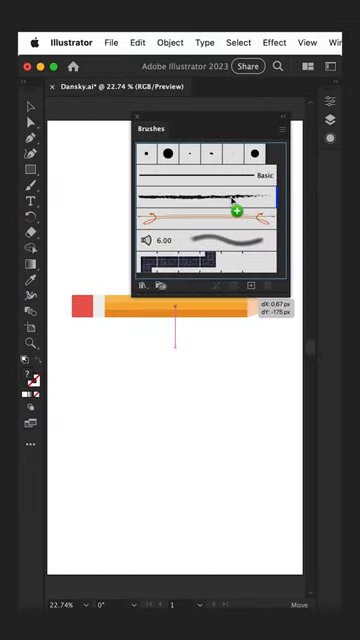
pyautogui.click(168, 284)
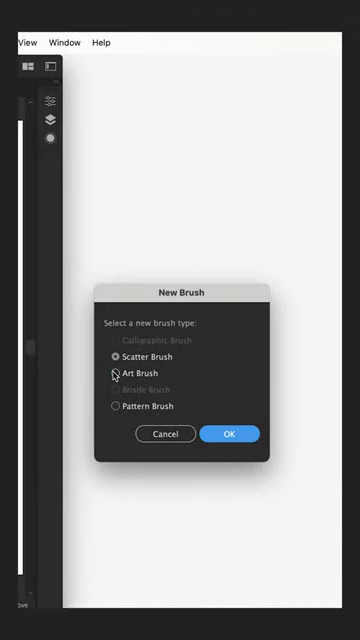
pyautogui.click(228, 434)
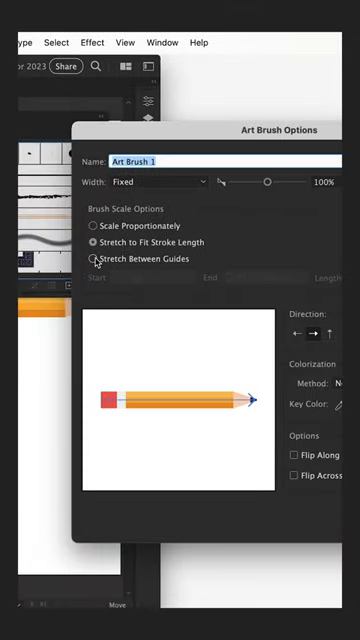
pyautogui.click(96, 258)
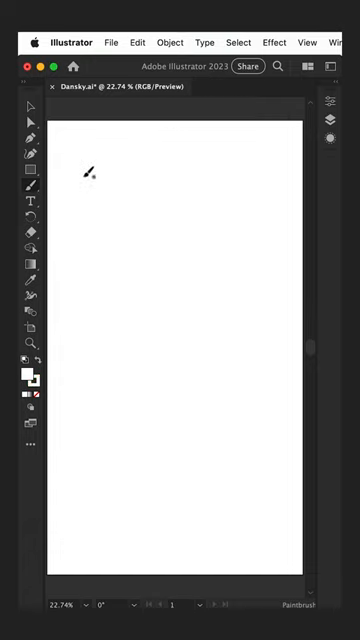
# Step: Draw a long wavy stroke down the artboard with the pencil art brush
pyautogui.moveTo(90, 170); pyautogui.dragTo(114, 480)
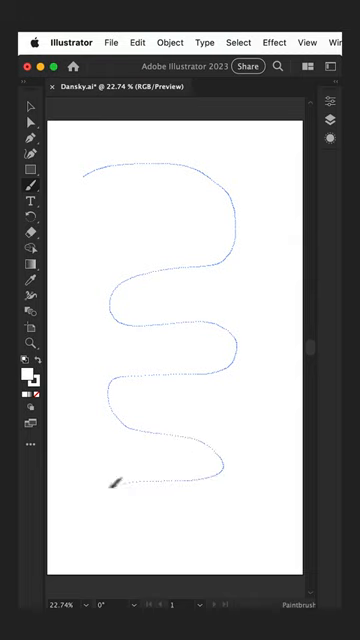